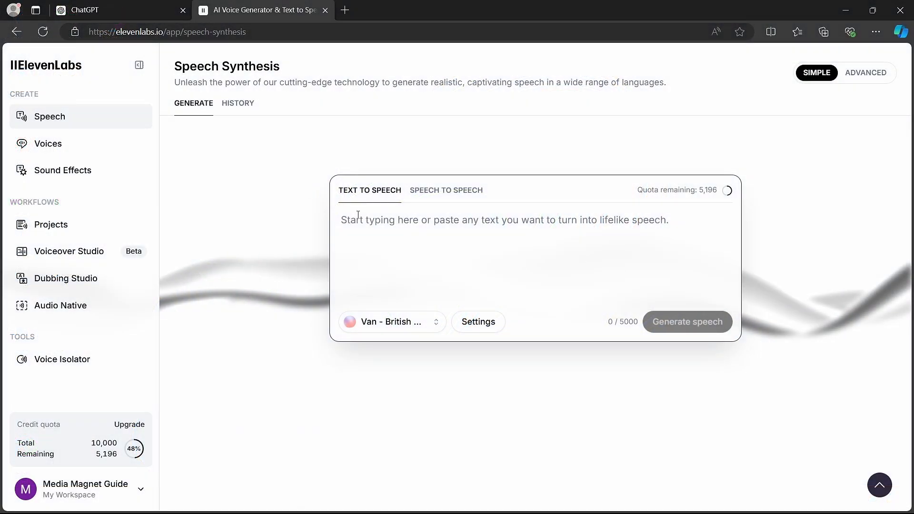
{"action": "mouse_move", "coordinate": [597, 423]}
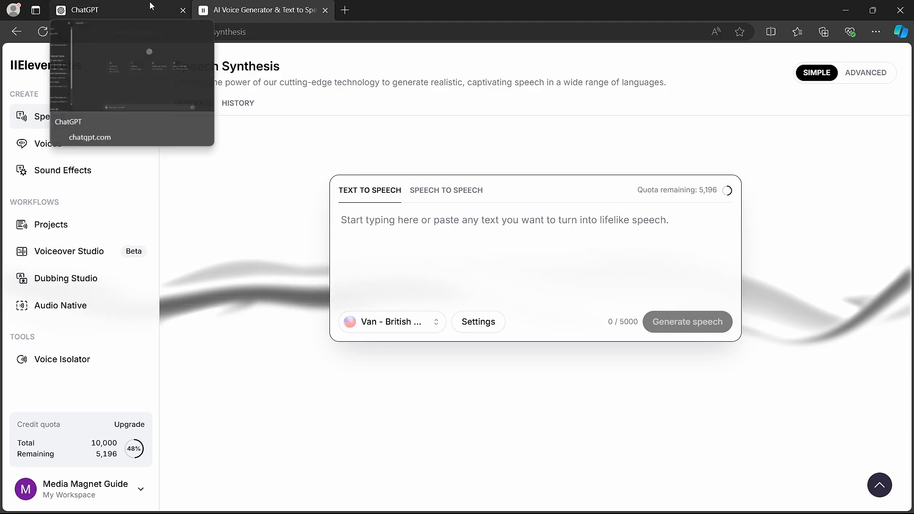
Ask ChatGPT for freestyle rap lyrics about a channel called Media Magnet Guide.
{"action": "left_click", "coordinate": [105, 10]}
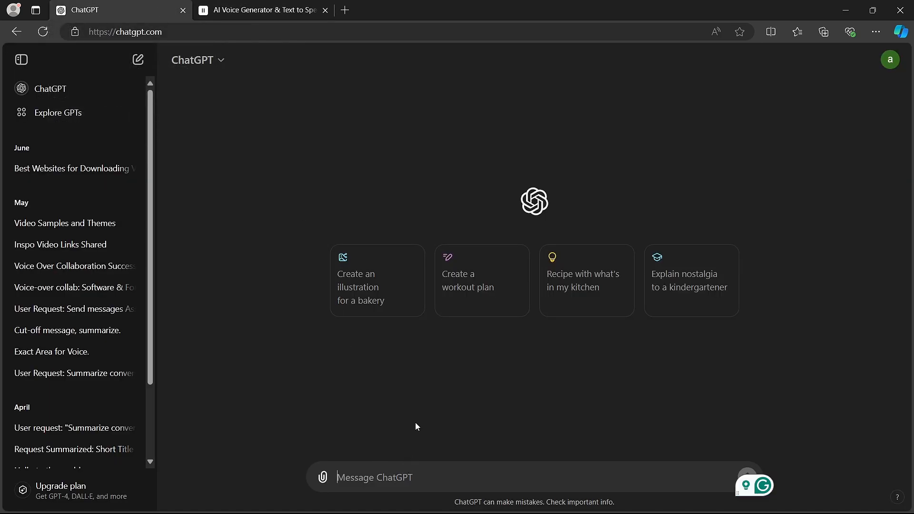
{"action": "type", "text": "make a fr"}
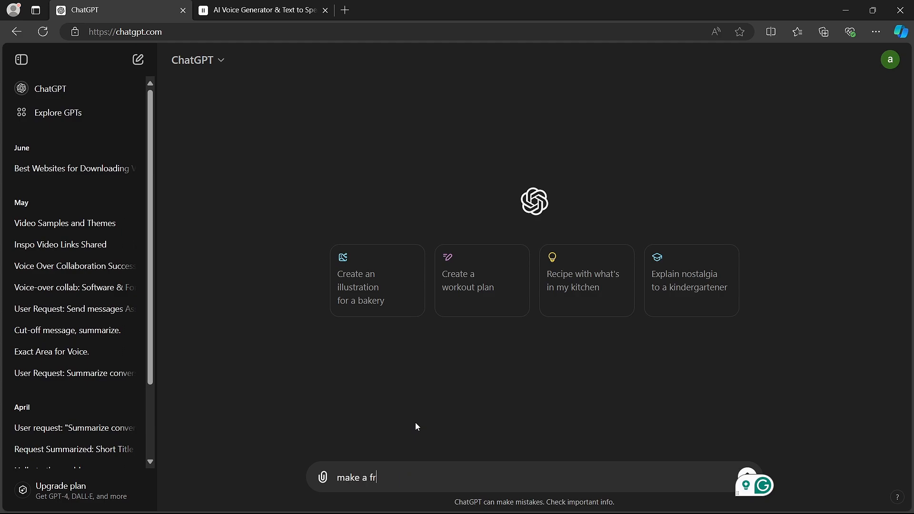
{"action": "type", "text": "ee sty"}
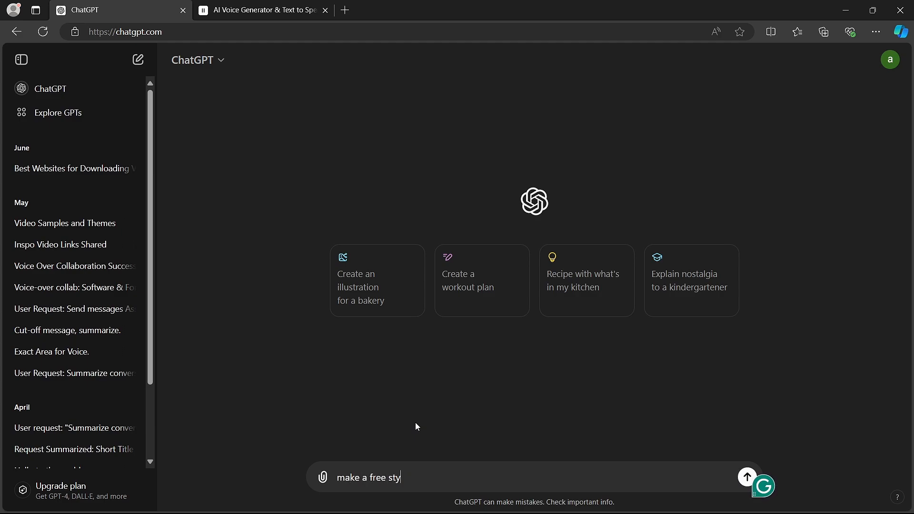
{"action": "type", "text": "le rap lyrics about"}
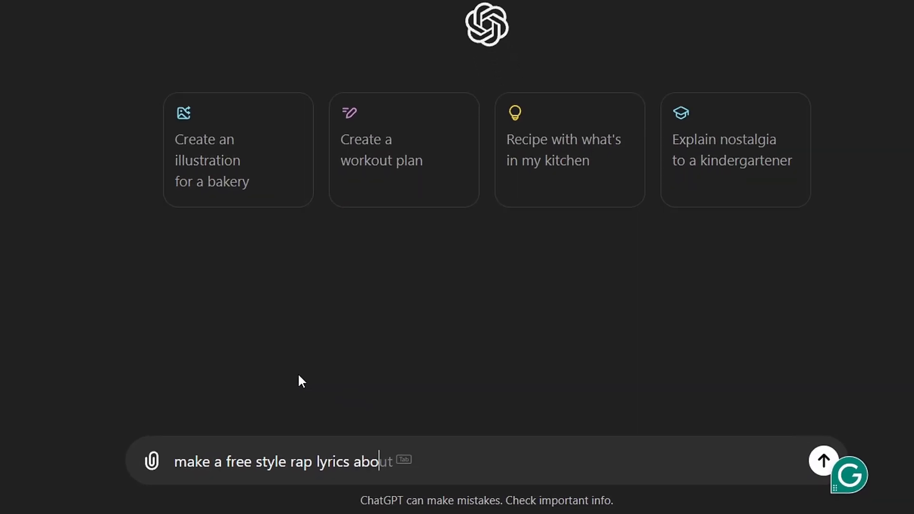
{"action": "type", "text": "a channel called Media Magnet Gudie"}
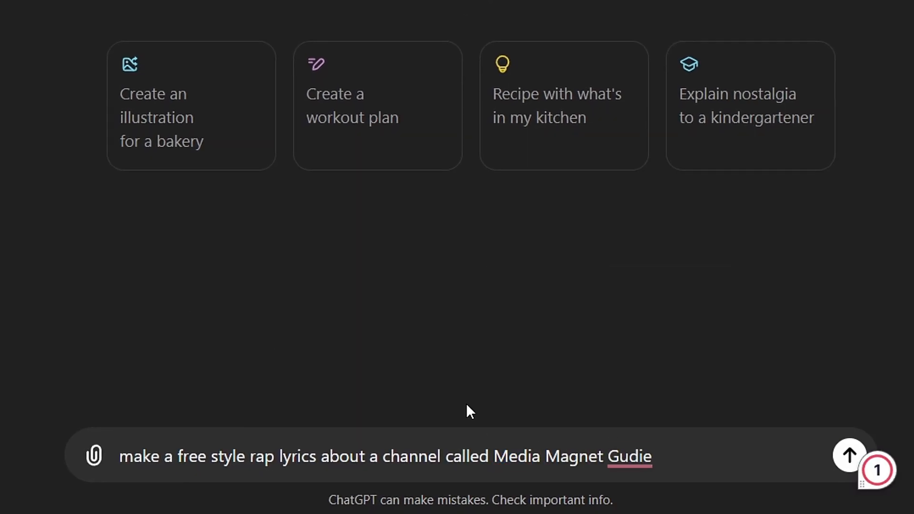
{"action": "left_click", "coordinate": [848, 456]}
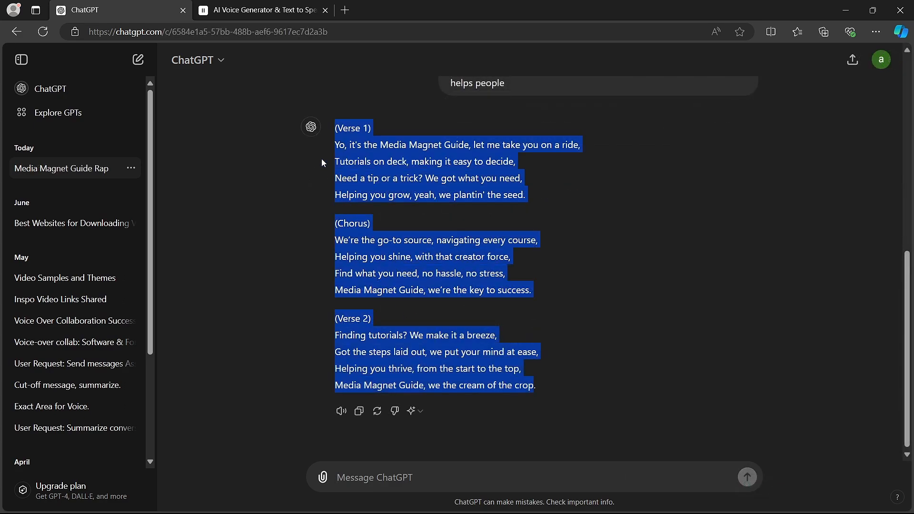
{"action": "mouse_move", "coordinate": [384, 166]}
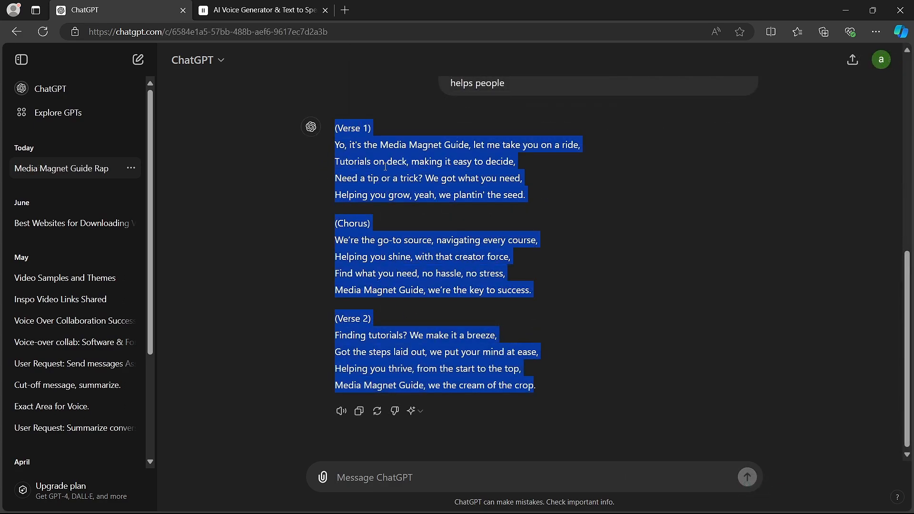
Edit the pasted rap lyrics in ElevenLabs Text to Speech and generate the spoken audio.
{"action": "left_click", "coordinate": [262, 10]}
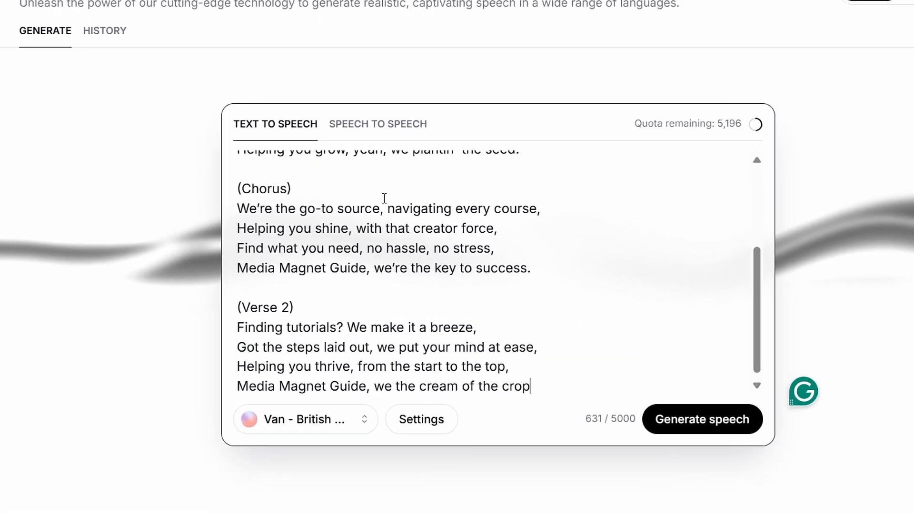
{"action": "scroll", "scroll_direction": "up", "scroll_amount": 3}
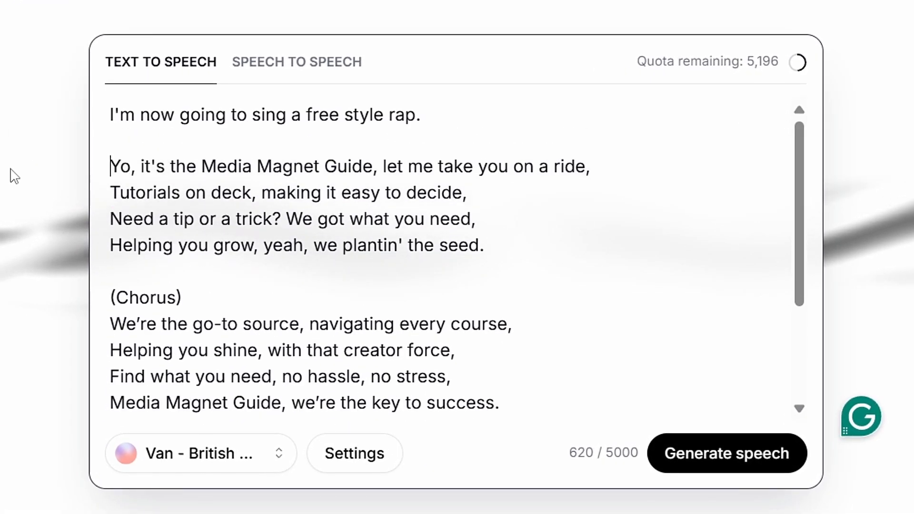
{"action": "left_click", "coordinate": [125, 297]}
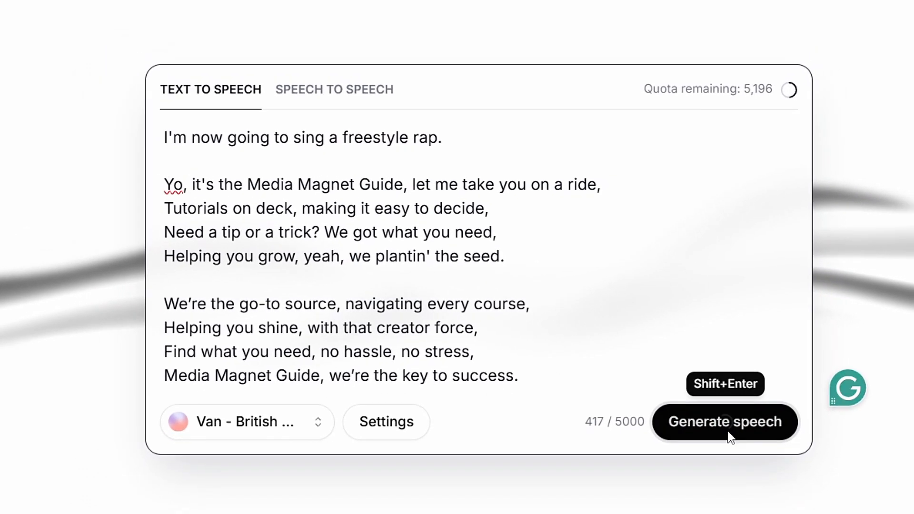
{"action": "left_click", "coordinate": [725, 421]}
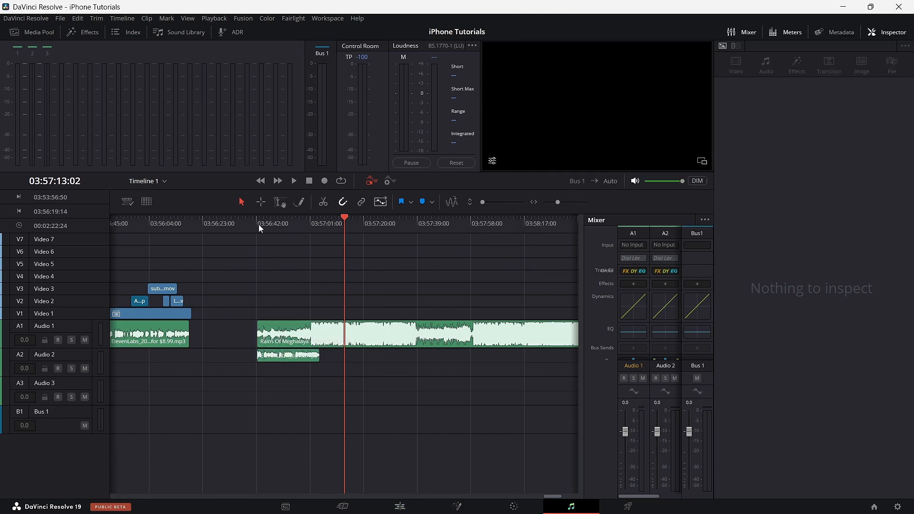
Select the ElevenLabs vocal clip on Audio 2 and switch to the Blade tool.
{"action": "left_click", "coordinate": [293, 180]}
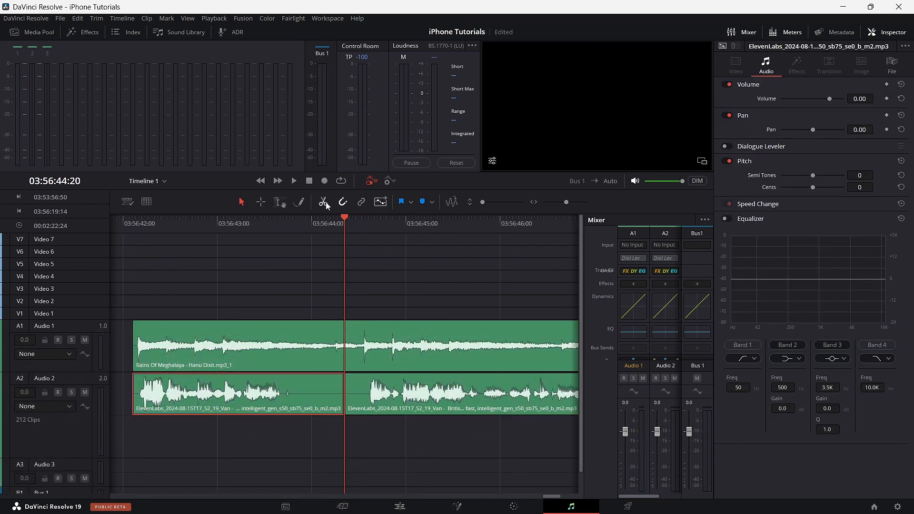
{"action": "left_click", "coordinate": [293, 181]}
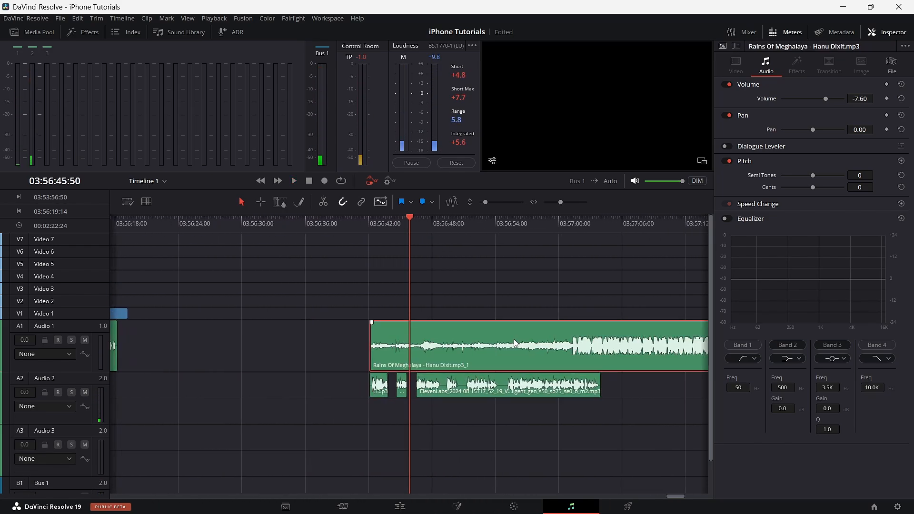
{"action": "left_click", "coordinate": [293, 181]}
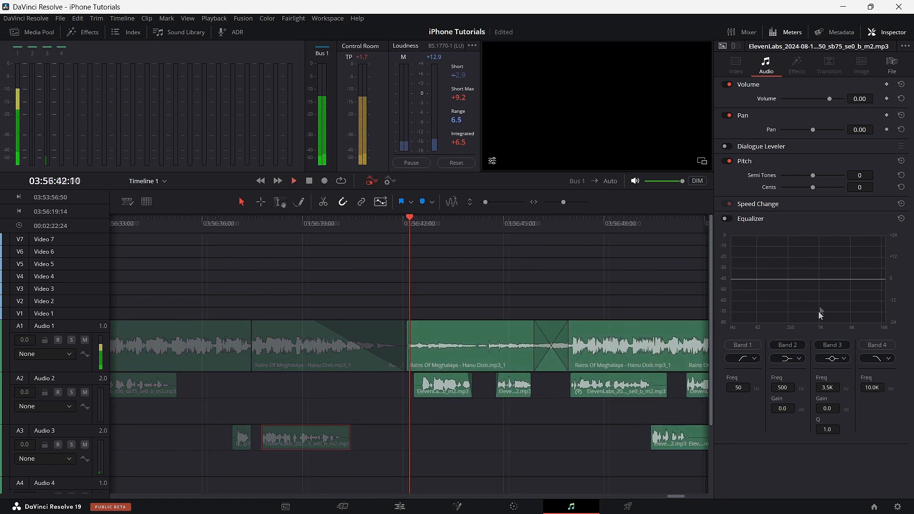
Select a vocal clip on the Fairlight timeline while arranging pieces to the beat.
{"action": "left_click", "coordinate": [293, 180]}
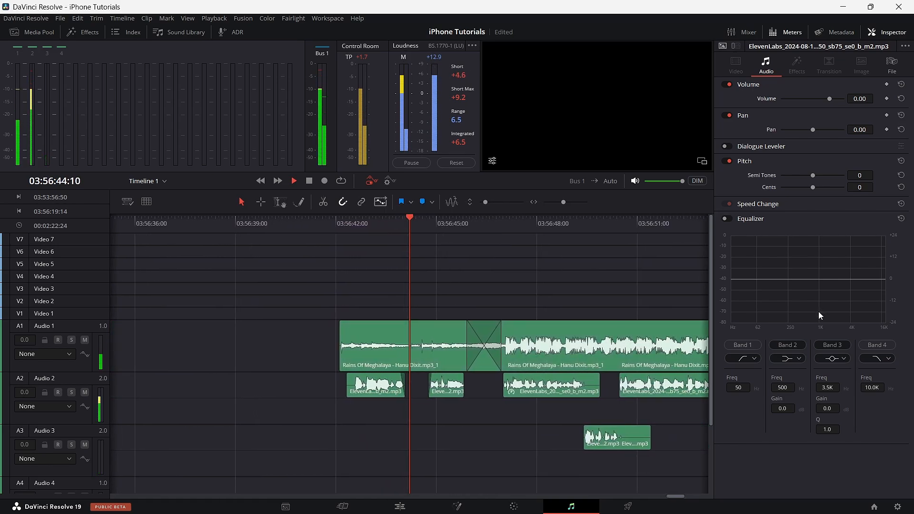